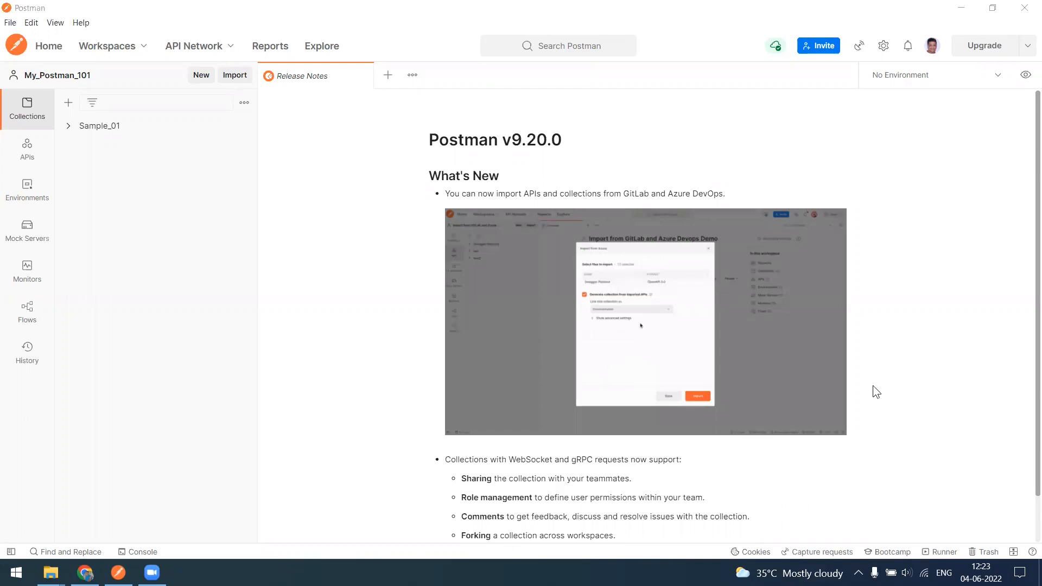
Step: Bring up the Import dialog and review the Link, Raw text and Code repository sources
click(234, 75)
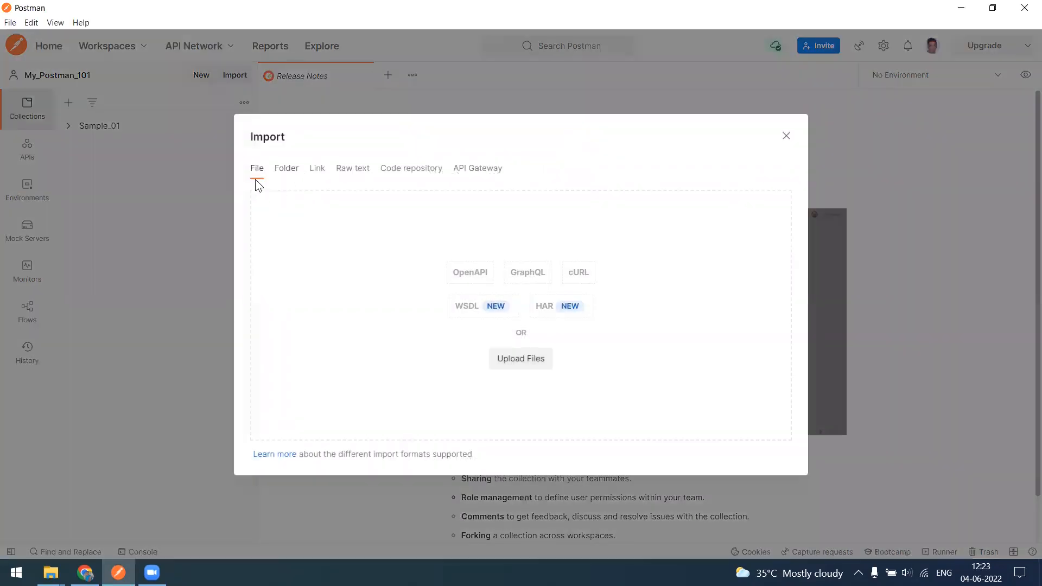
click(317, 168)
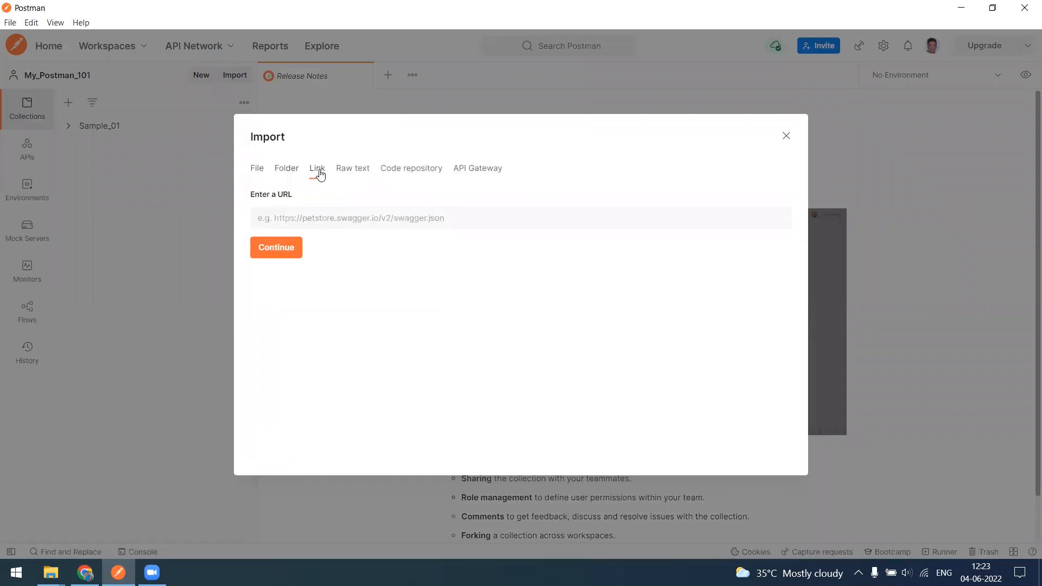
mouse_move(358, 174)
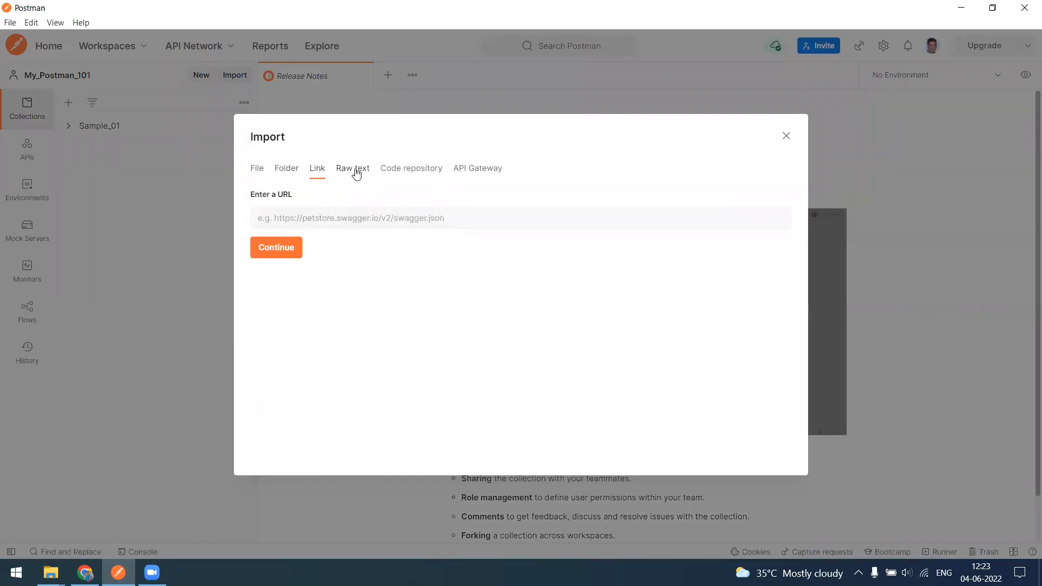
click(351, 168)
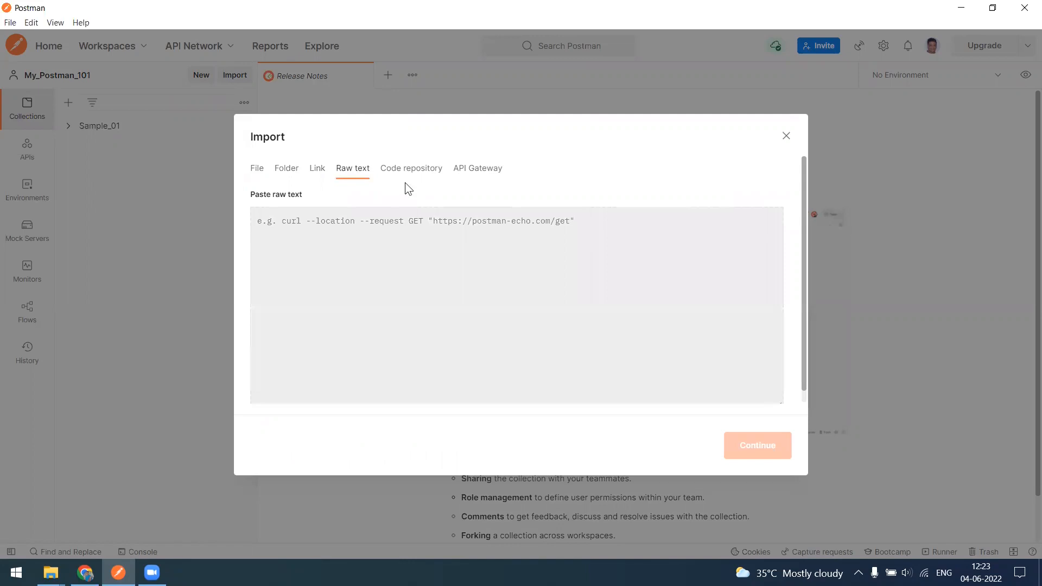
click(411, 167)
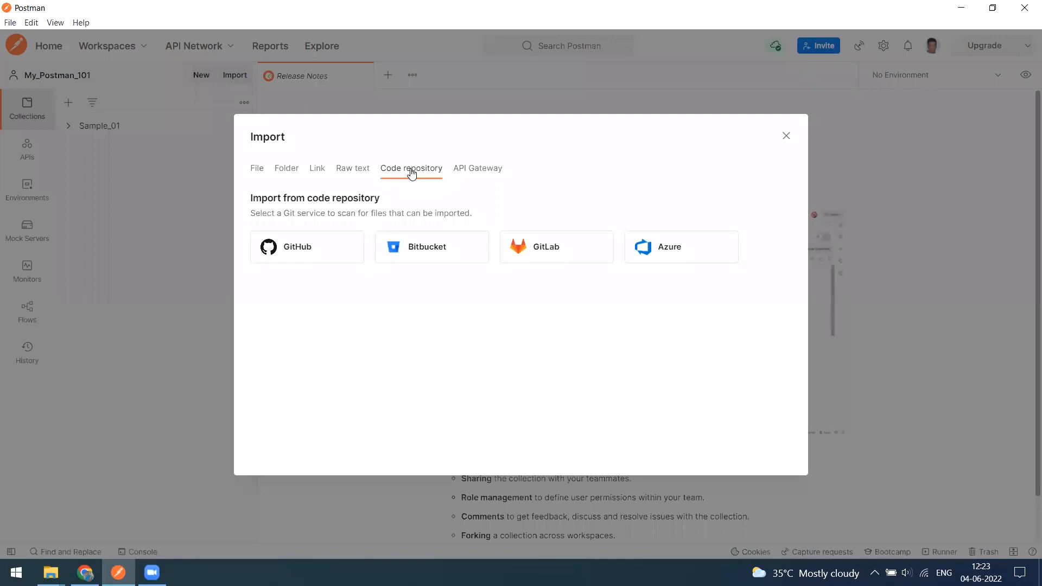
mouse_move(307, 246)
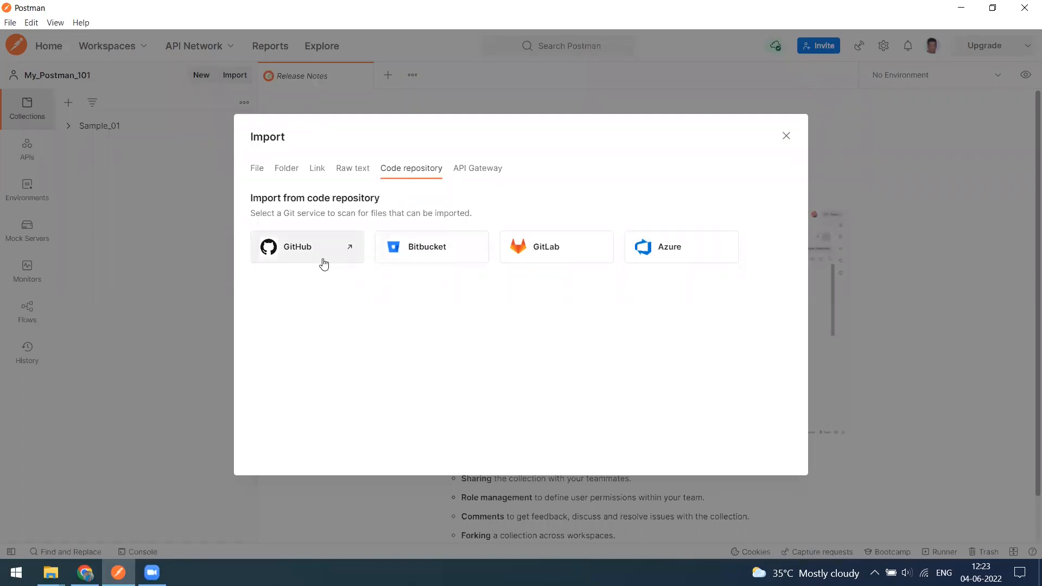
mouse_move(319, 256)
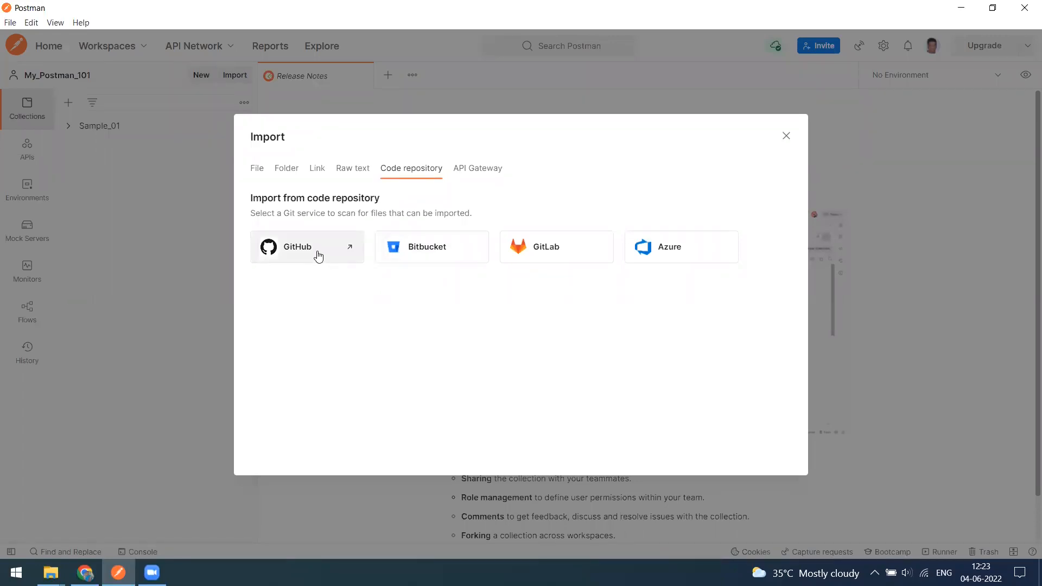
mouse_move(449, 259)
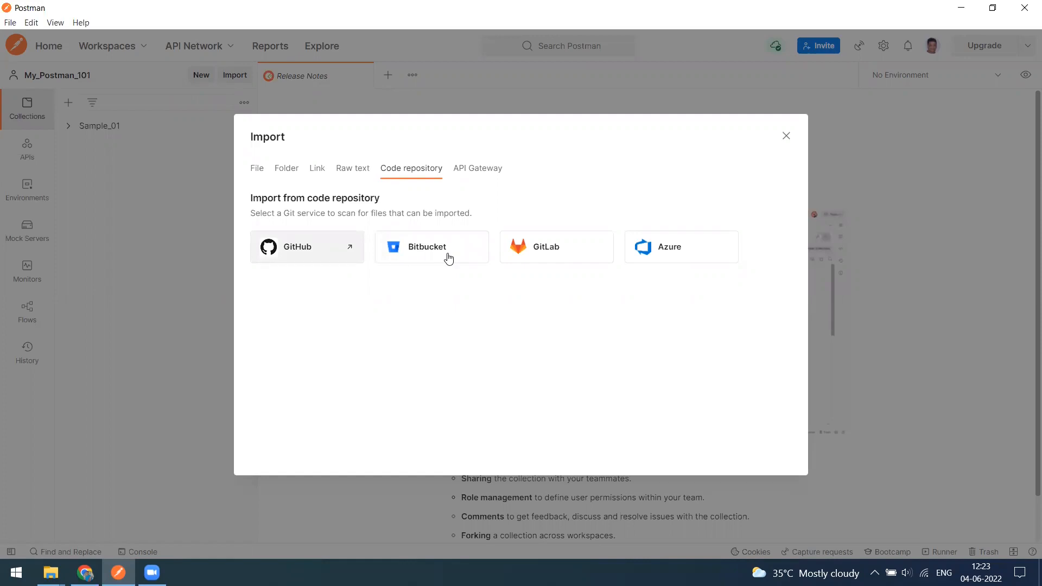
mouse_move(561, 247)
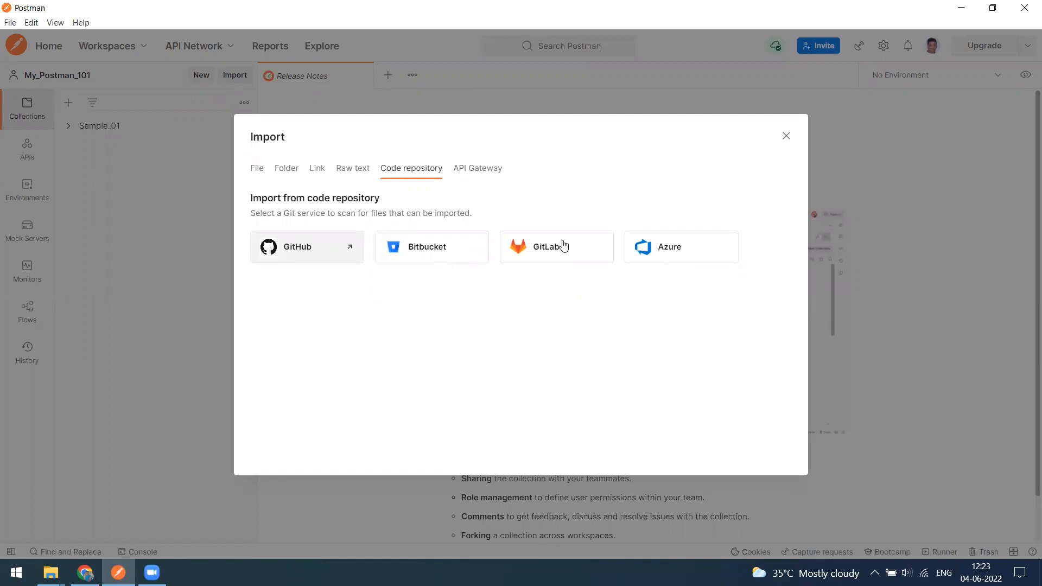
mouse_move(510, 235)
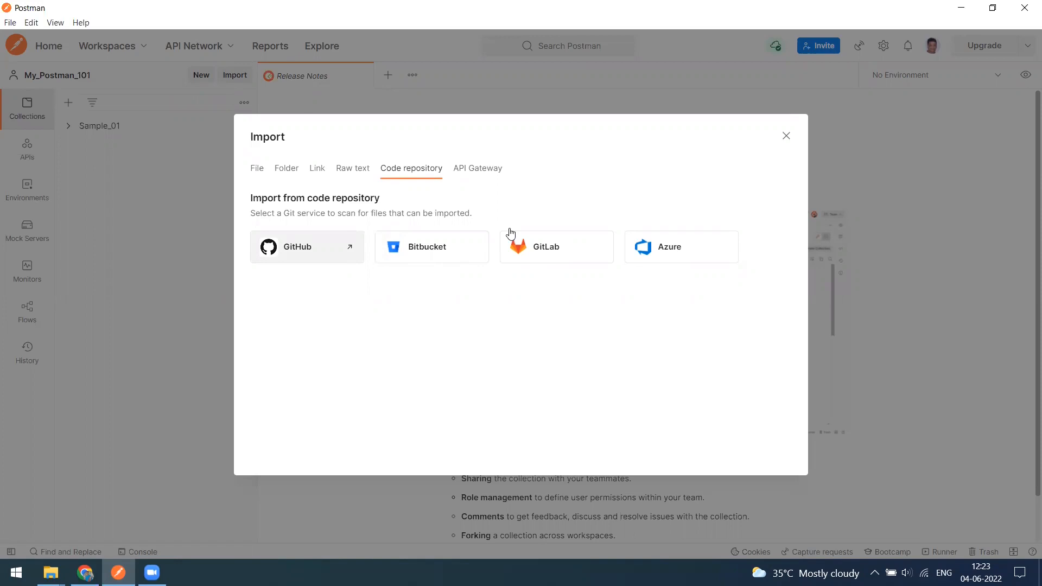
mouse_move(521, 250)
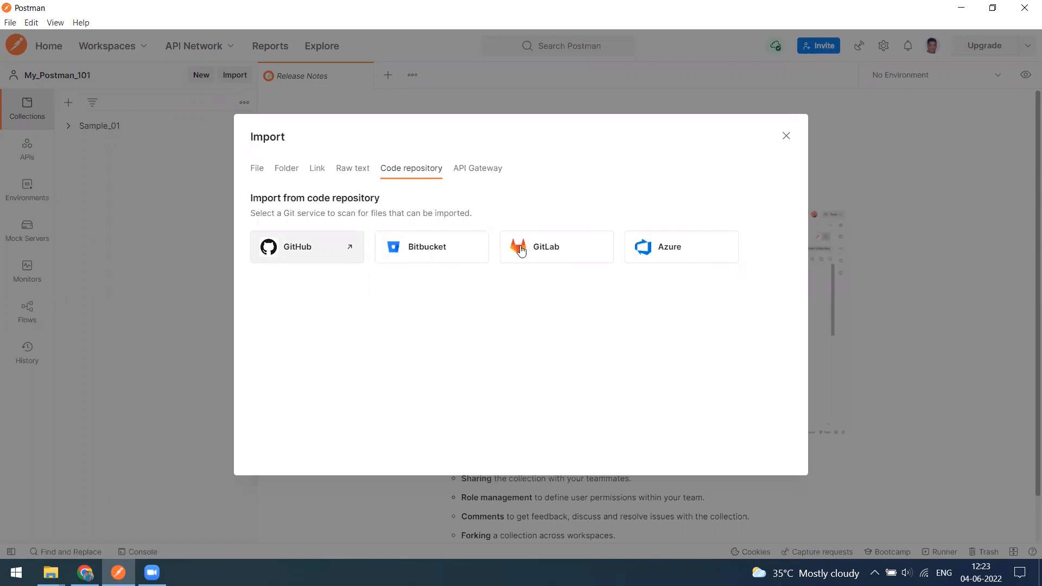
mouse_move(325, 263)
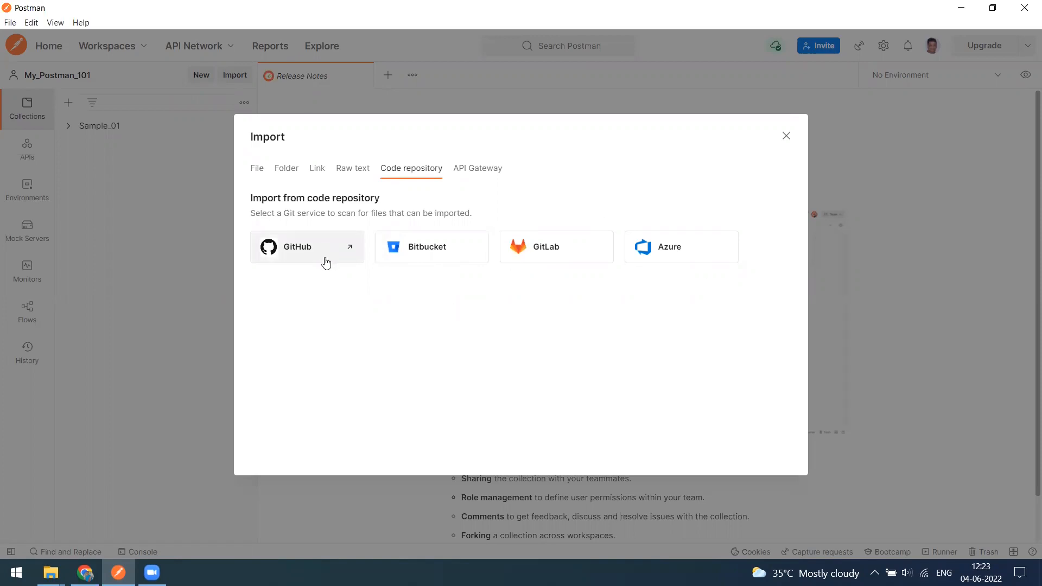
mouse_move(344, 262)
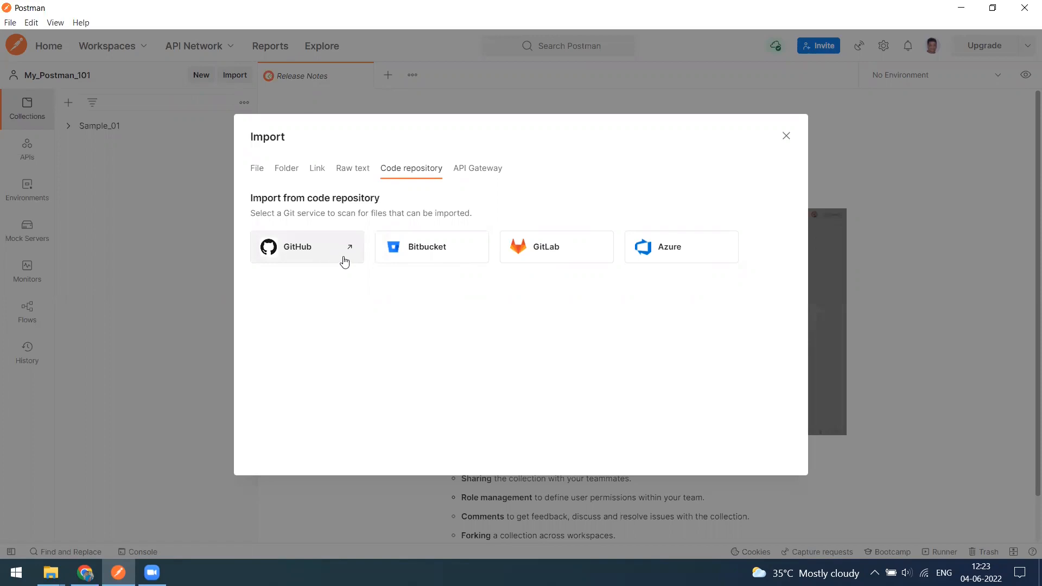
mouse_move(684, 256)
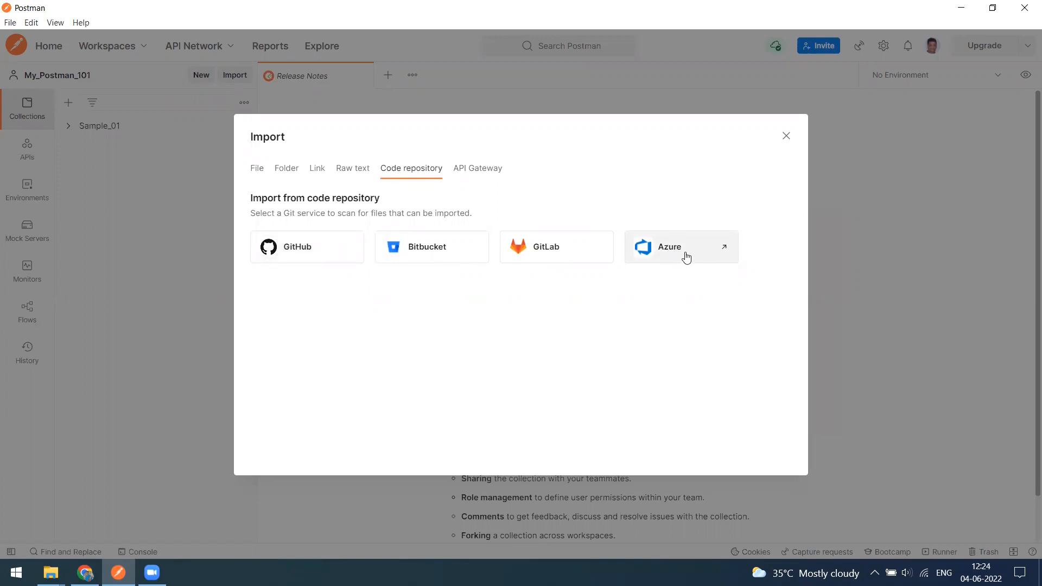
mouse_move(531, 265)
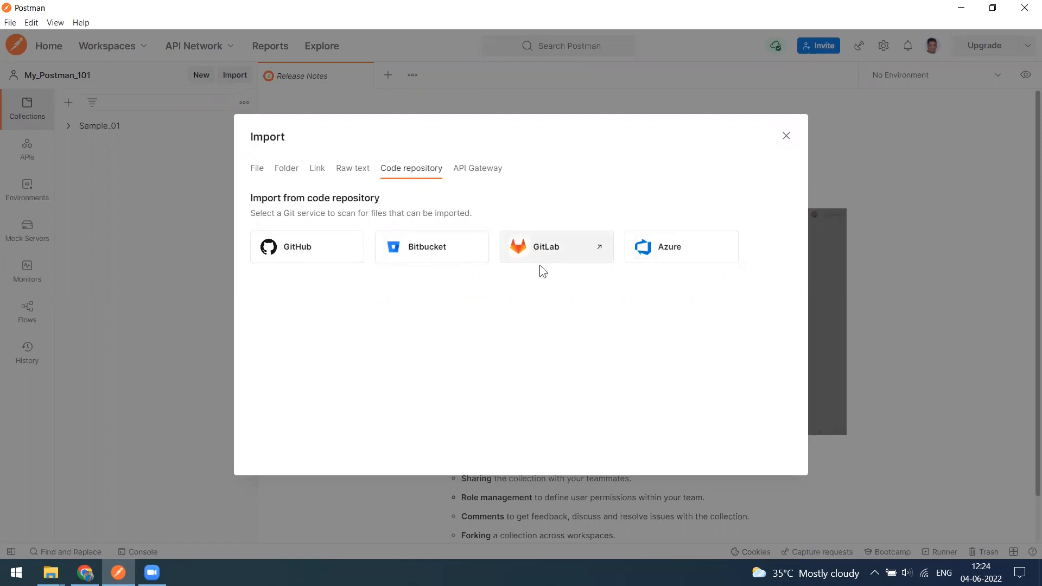
mouse_move(667, 260)
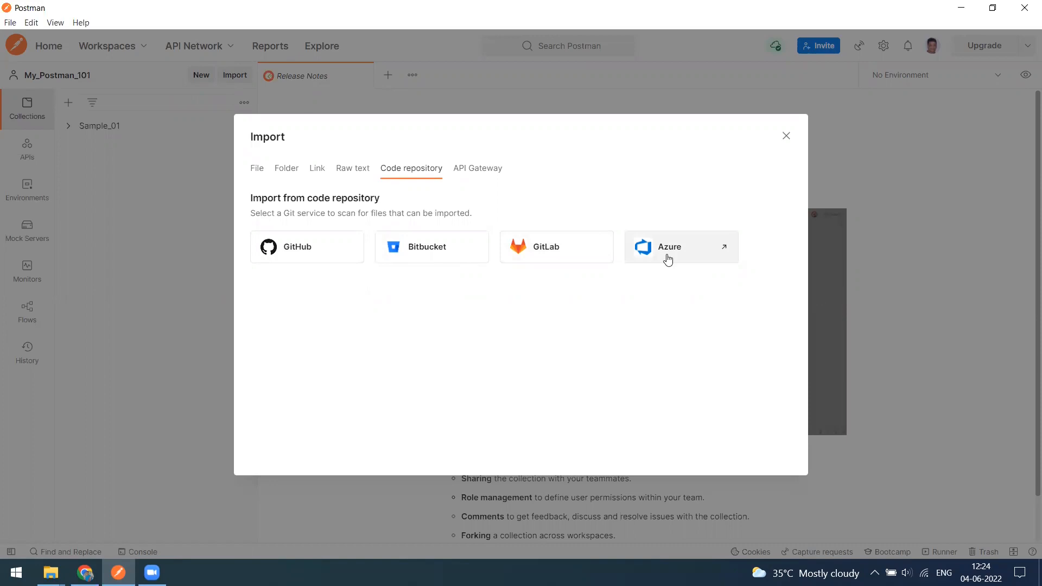
mouse_move(686, 255)
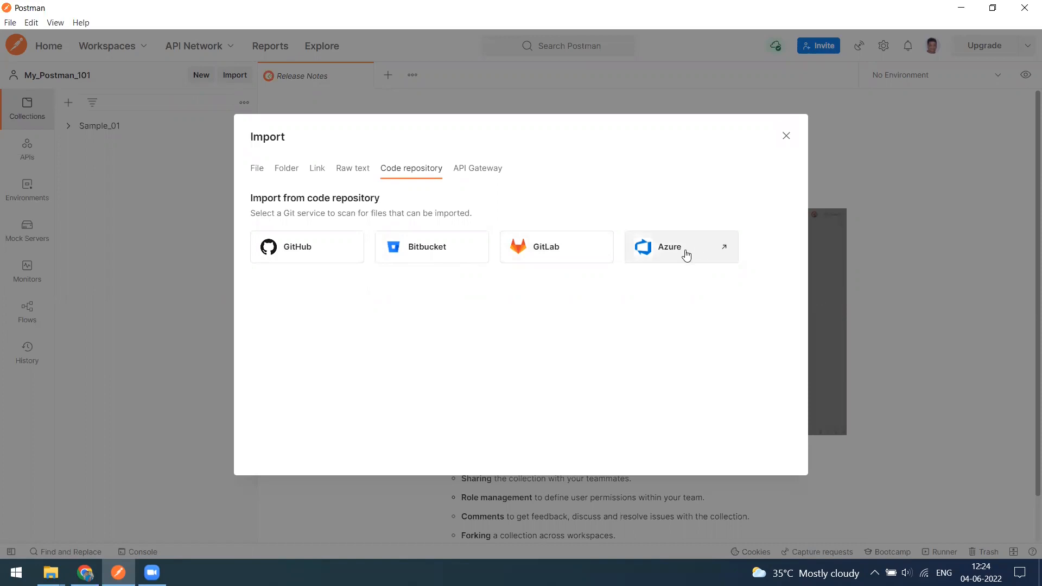
Step: Choose Azure as the code repository source, sending authorization to the browser
click(671, 246)
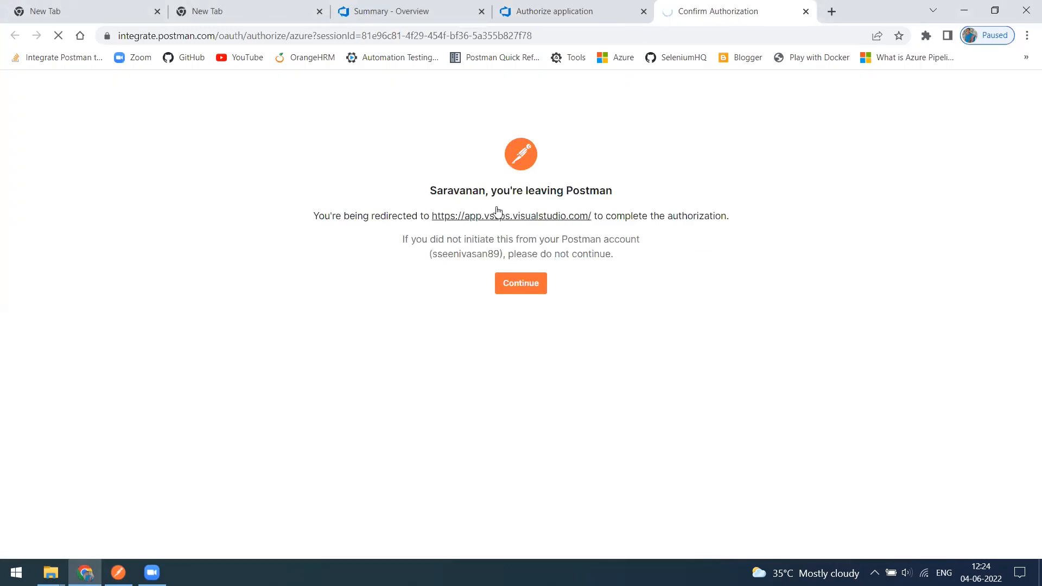
Step: Confirm Postman's Azure DevOps authorization in Chrome and return to Postman
click(520, 282)
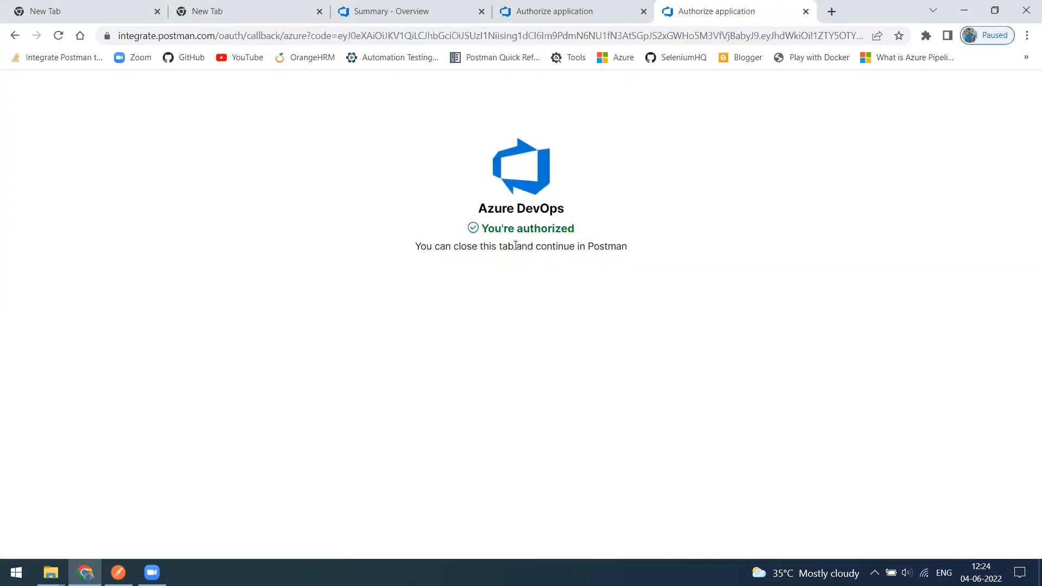
mouse_move(464, 232)
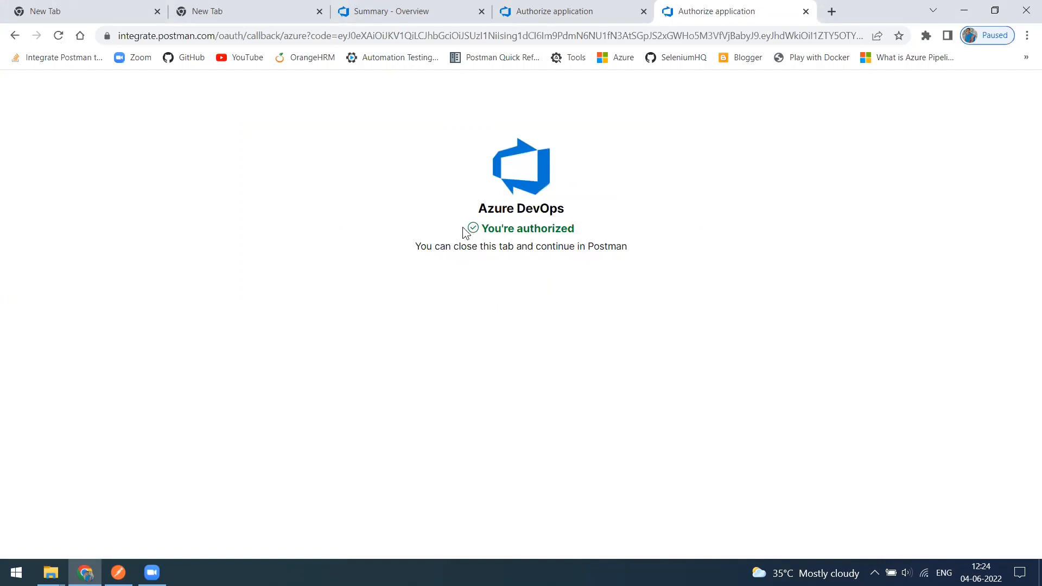
mouse_move(218, 517)
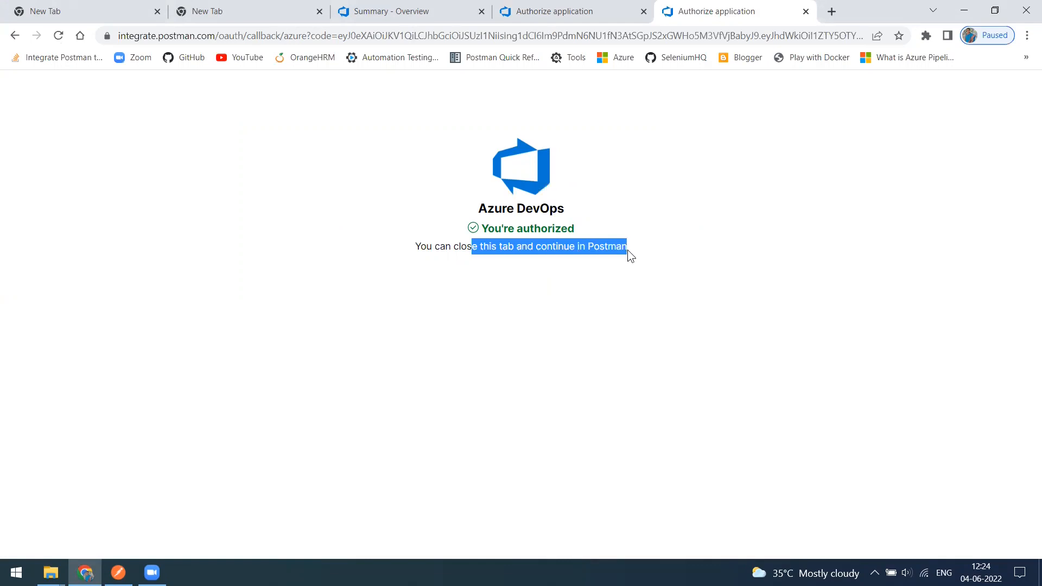
click(119, 572)
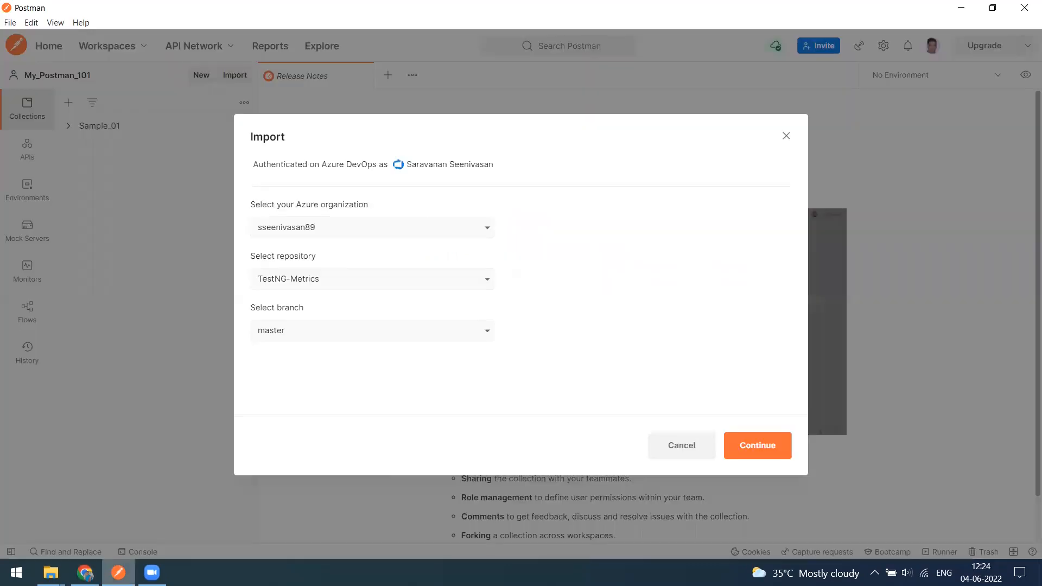
mouse_move(487, 193)
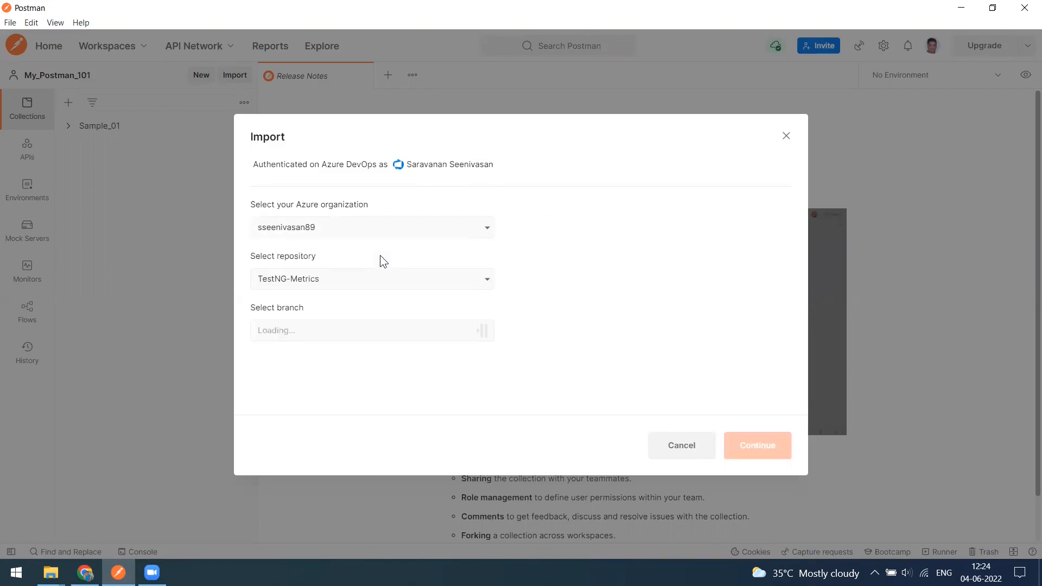
Step: Select the Postman_Collections repository on the main branch and continue, listing AzurePipeline for import
click(371, 279)
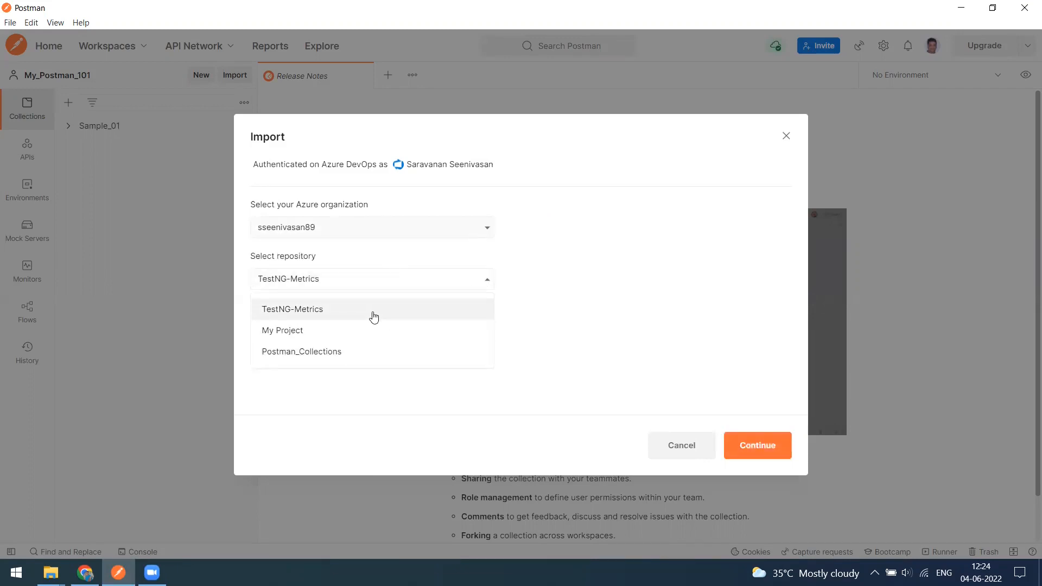
mouse_move(357, 356)
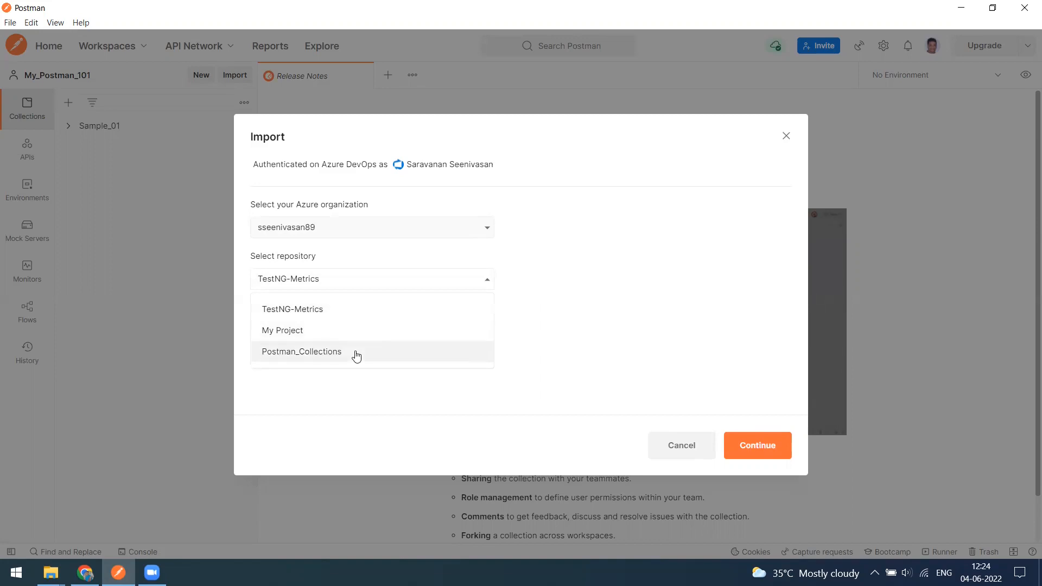
click(300, 351)
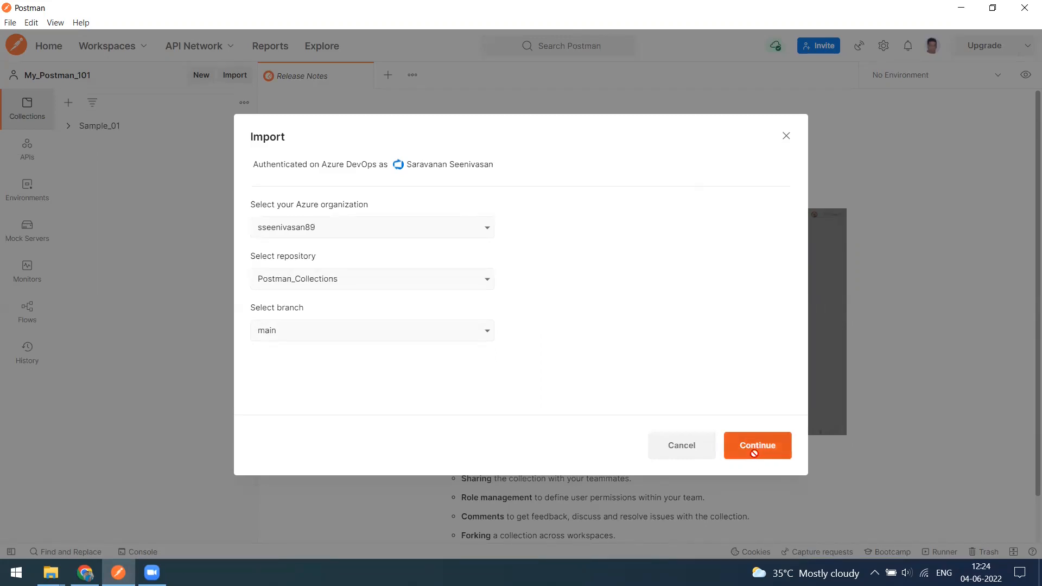
click(757, 445)
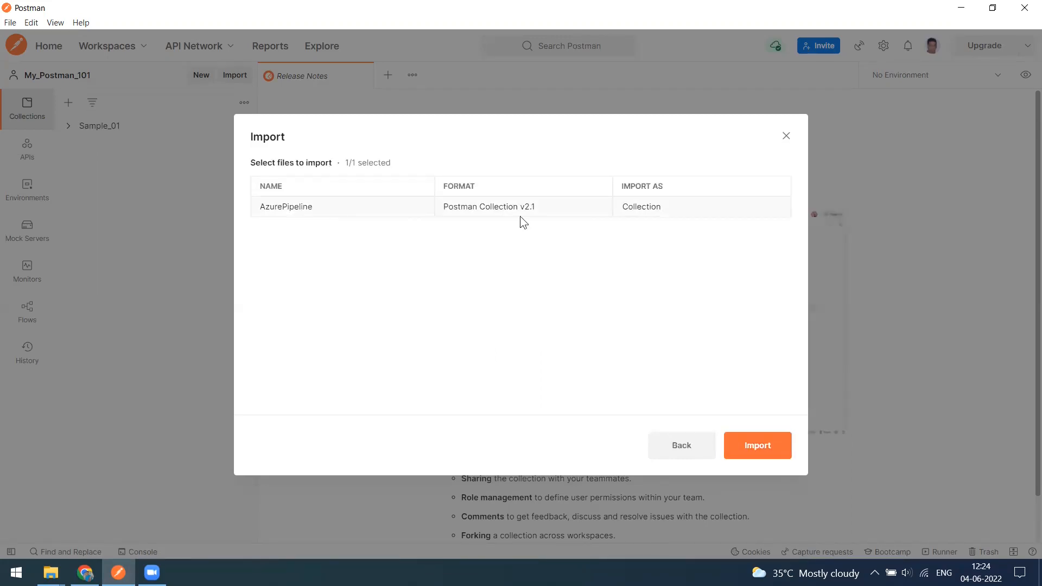
click(84, 572)
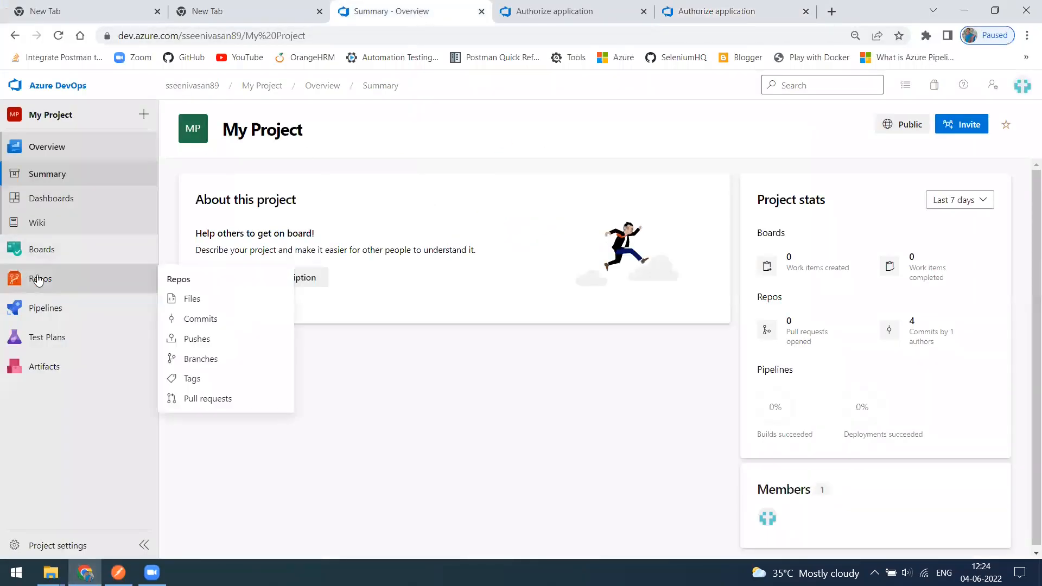
Step: View the Postman_Collections repository files in Azure DevOps, confirming AzurePipeline.postman_collection.json, then return to Postman
click(191, 298)
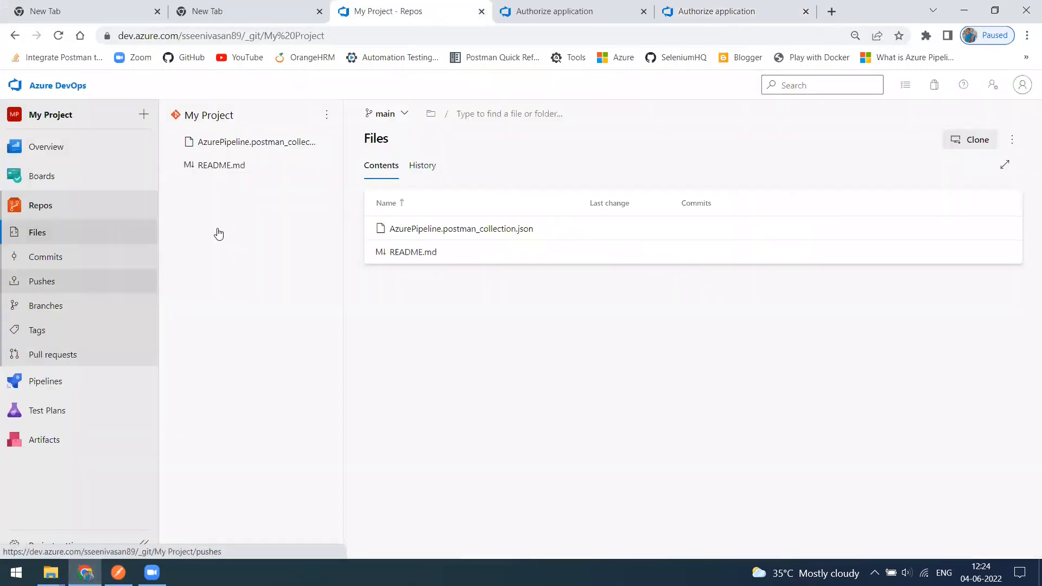
click(422, 84)
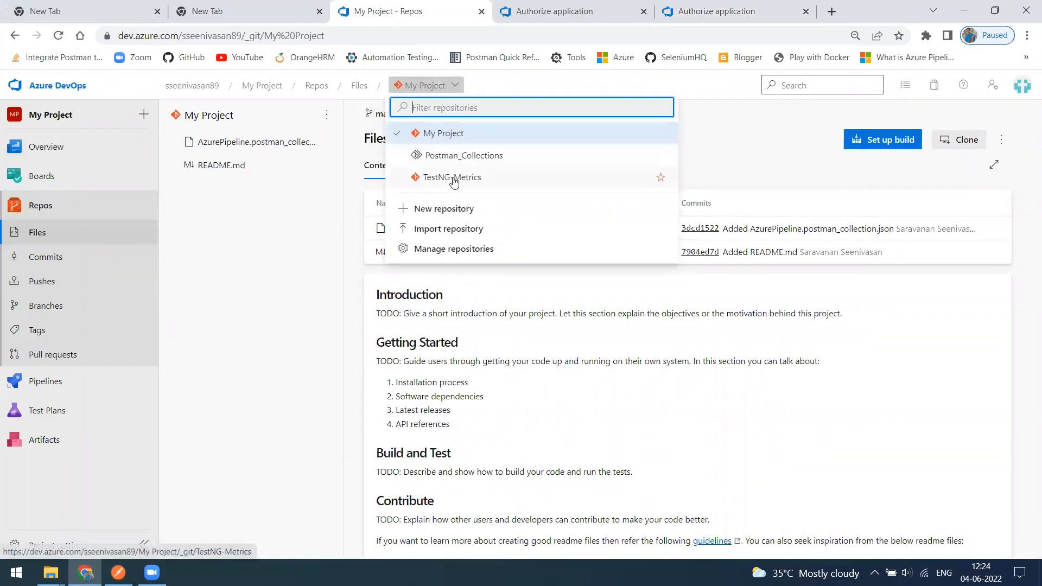
click(464, 155)
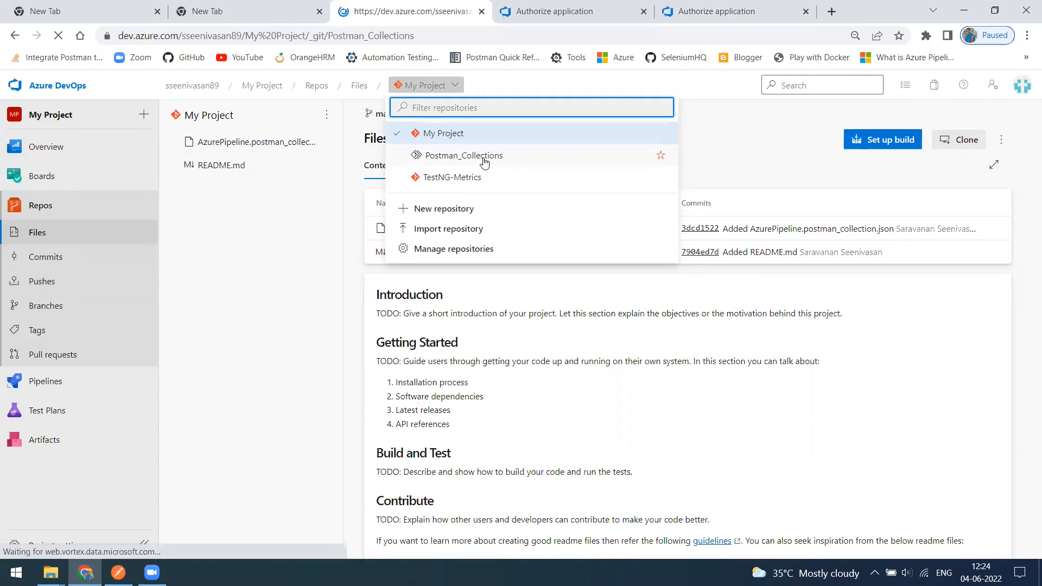
click(464, 155)
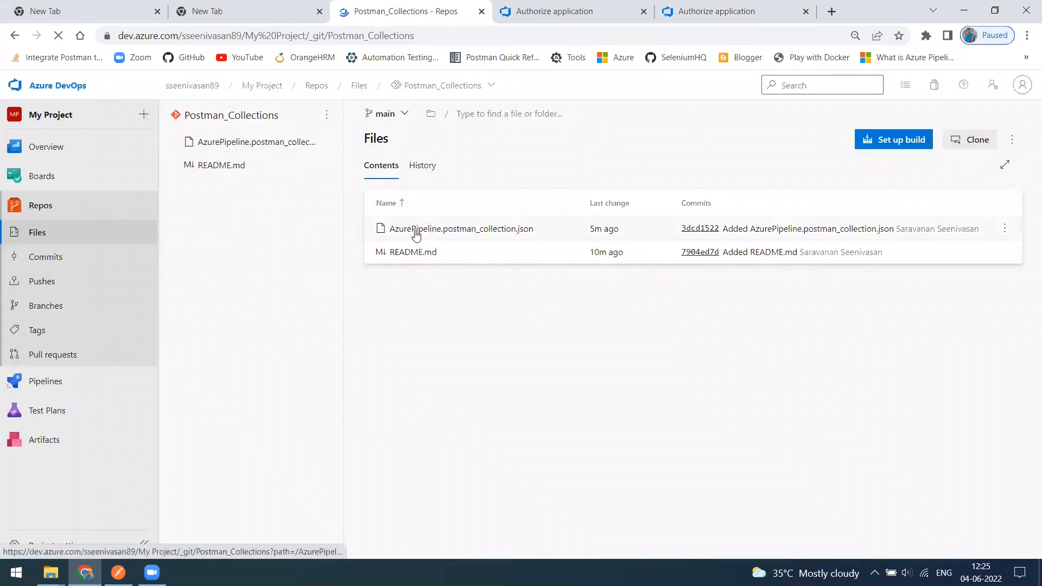
click(414, 251)
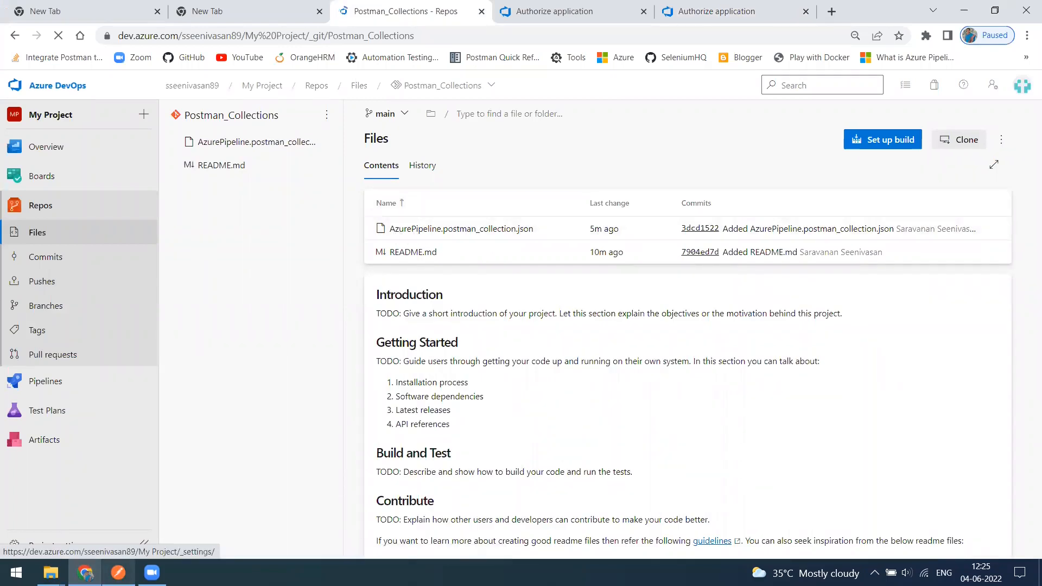
click(118, 572)
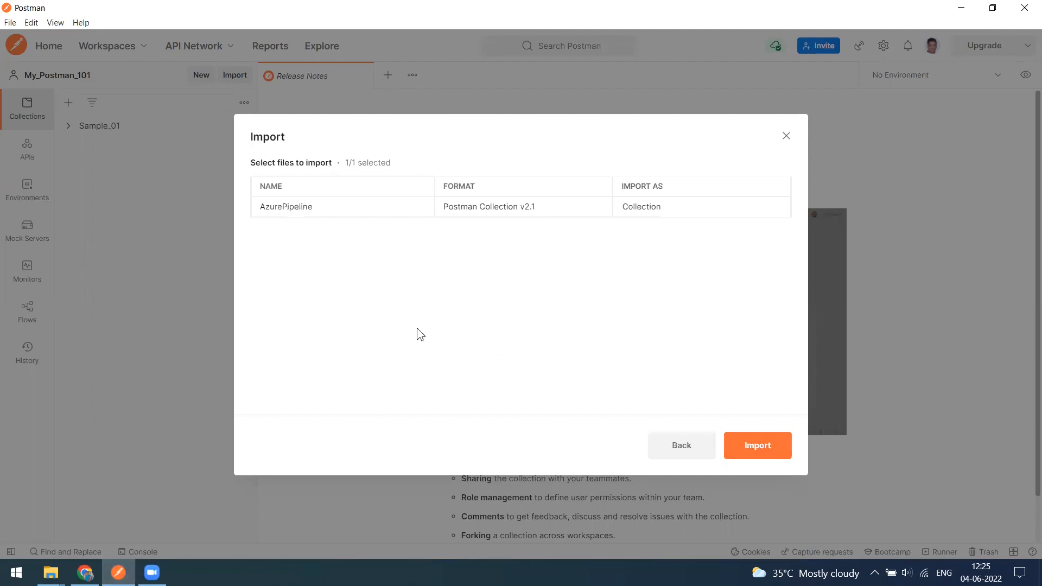
click(757, 445)
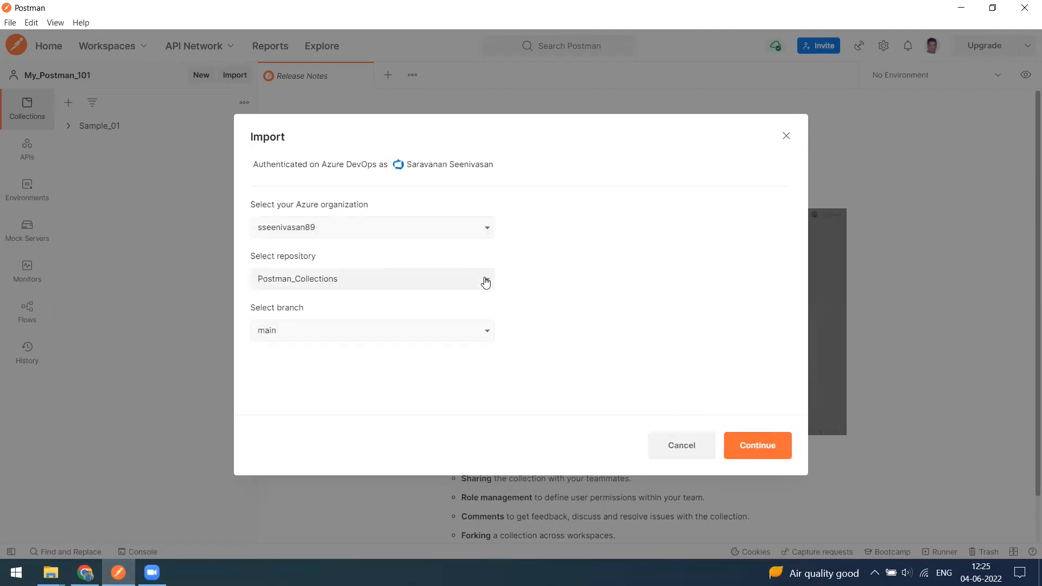
click(487, 279)
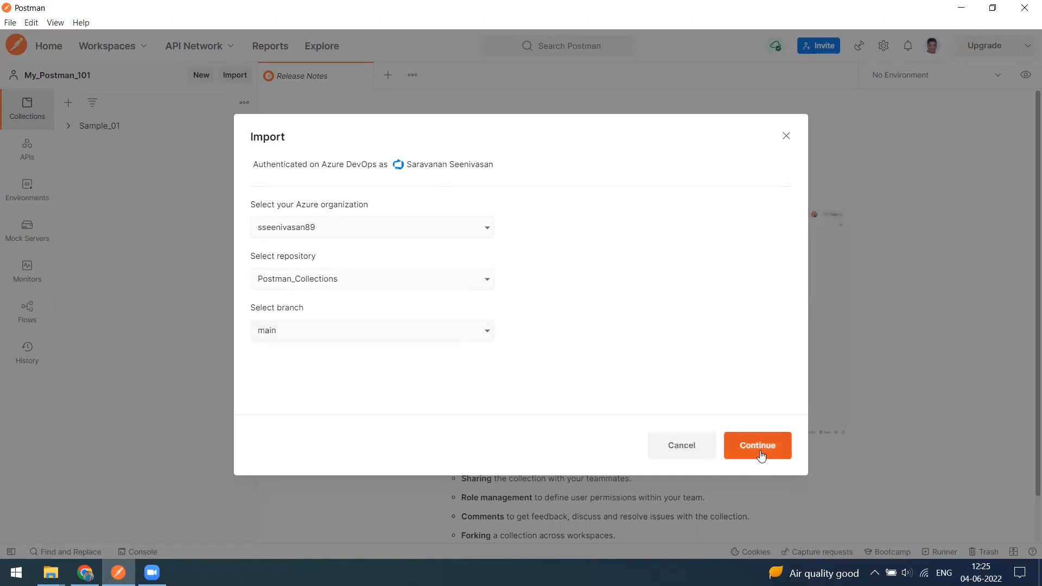
click(757, 445)
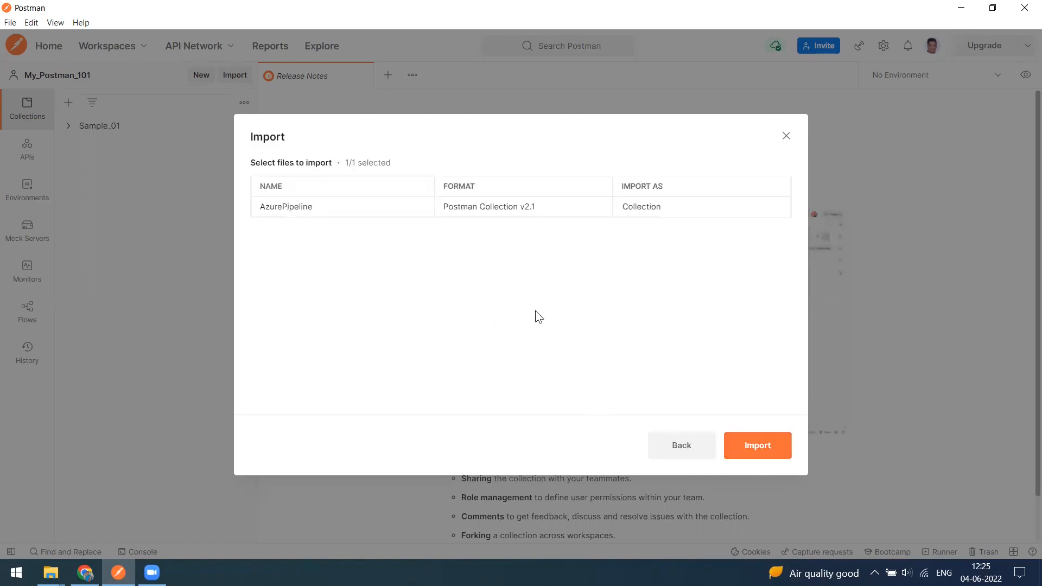
mouse_move(337, 206)
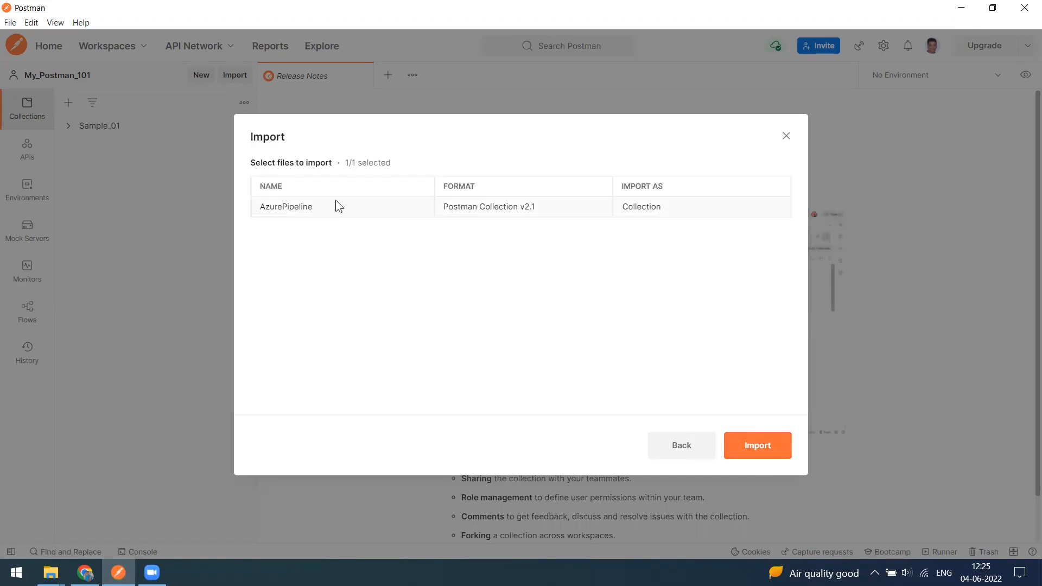
mouse_move(389, 359)
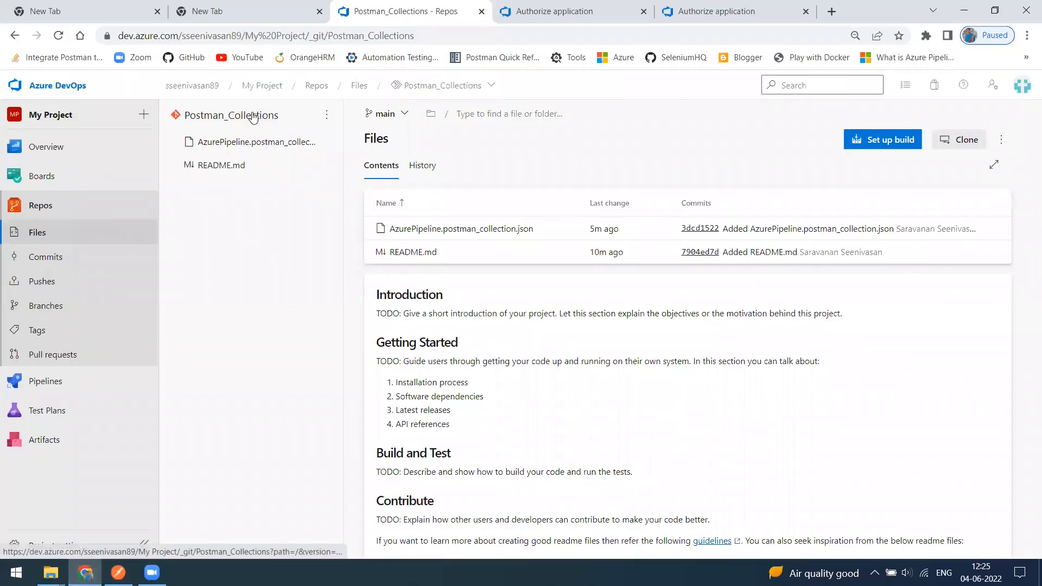
mouse_move(414, 240)
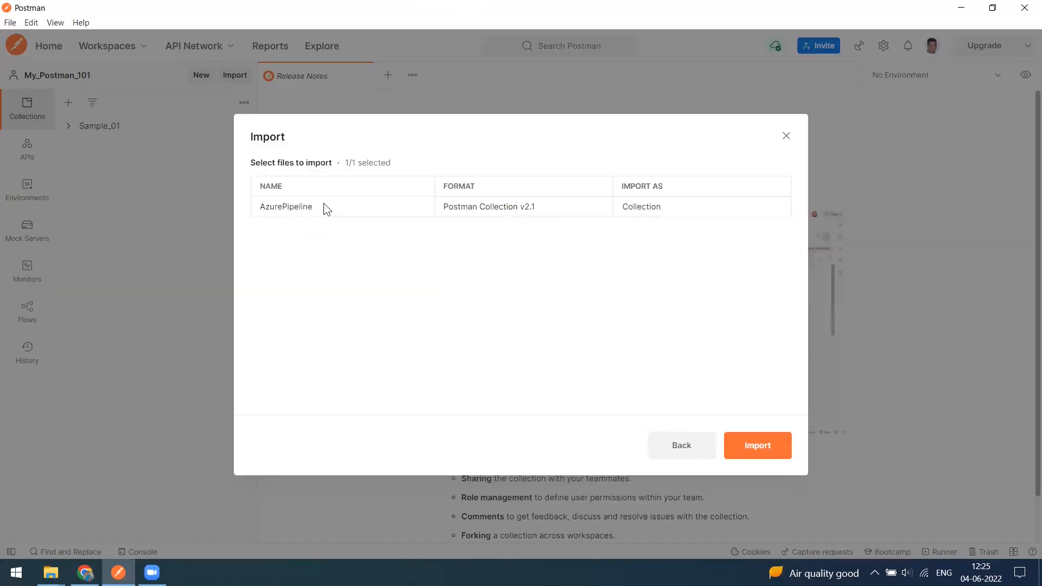
mouse_move(502, 218)
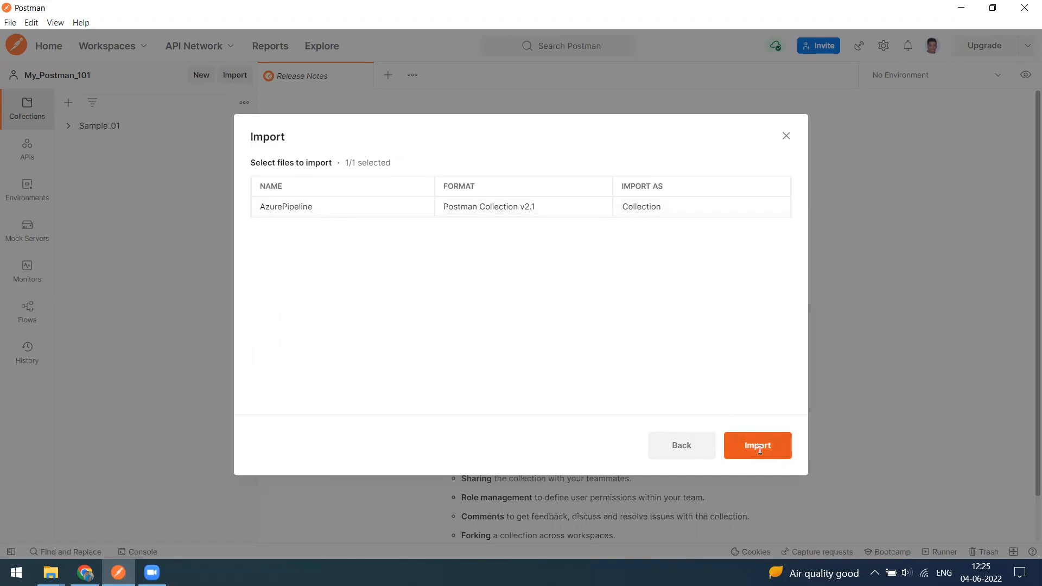
Step: Import the AzurePipeline collection and expand it to show its POST, GET and PUT requests
click(756, 445)
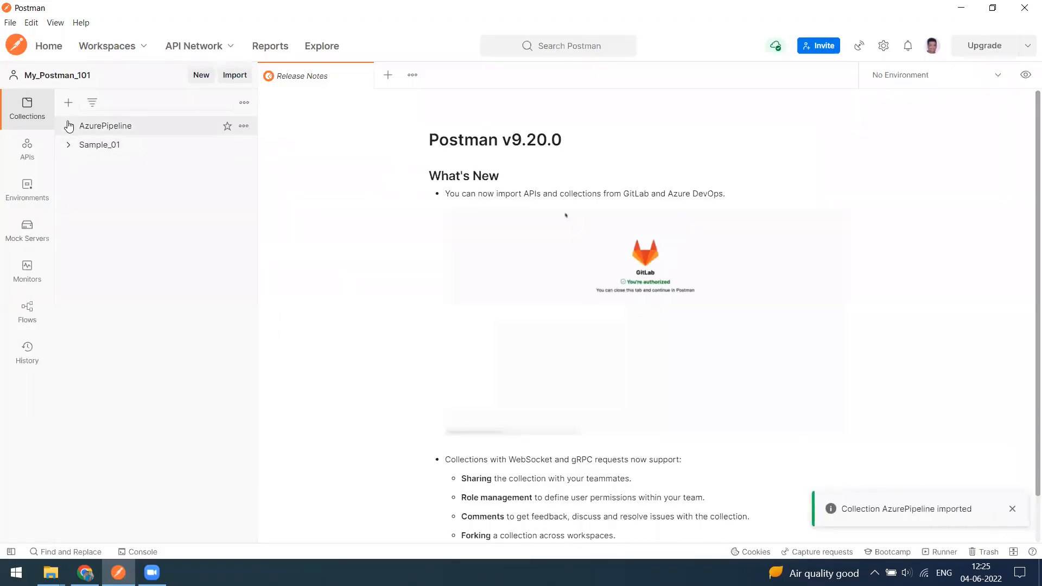
click(68, 126)
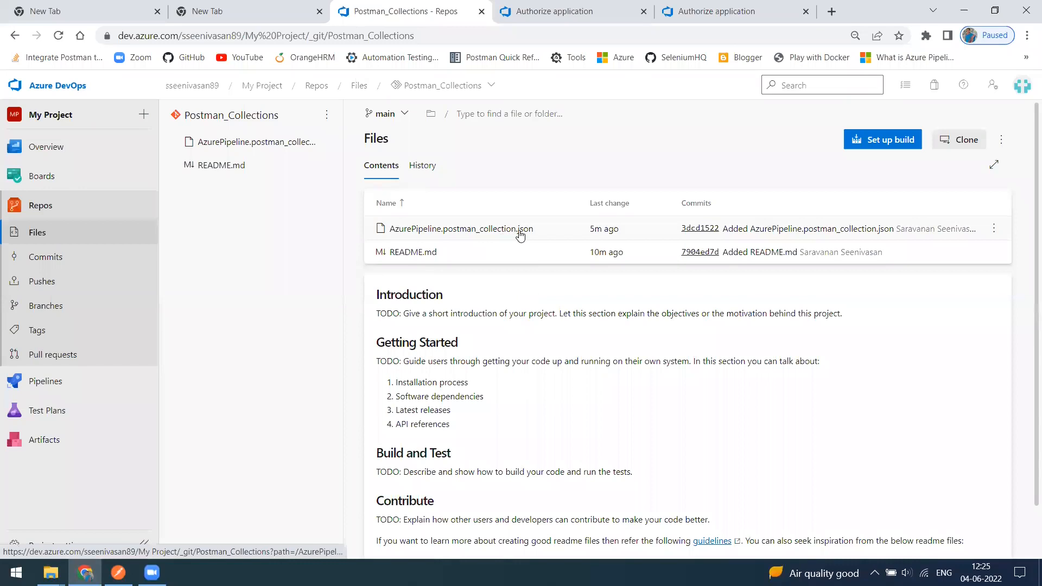
click(117, 572)
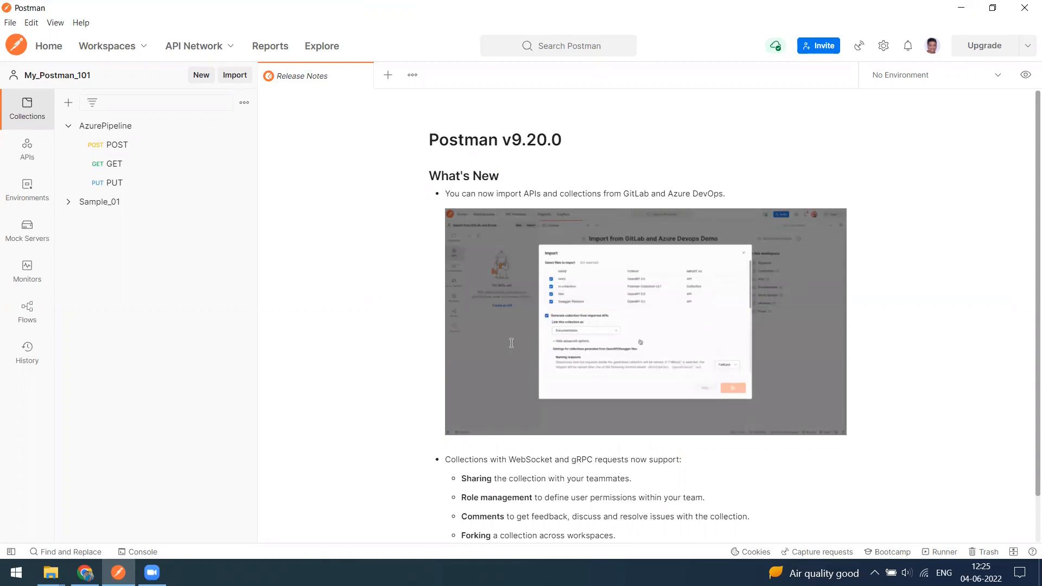
mouse_move(333, 275)
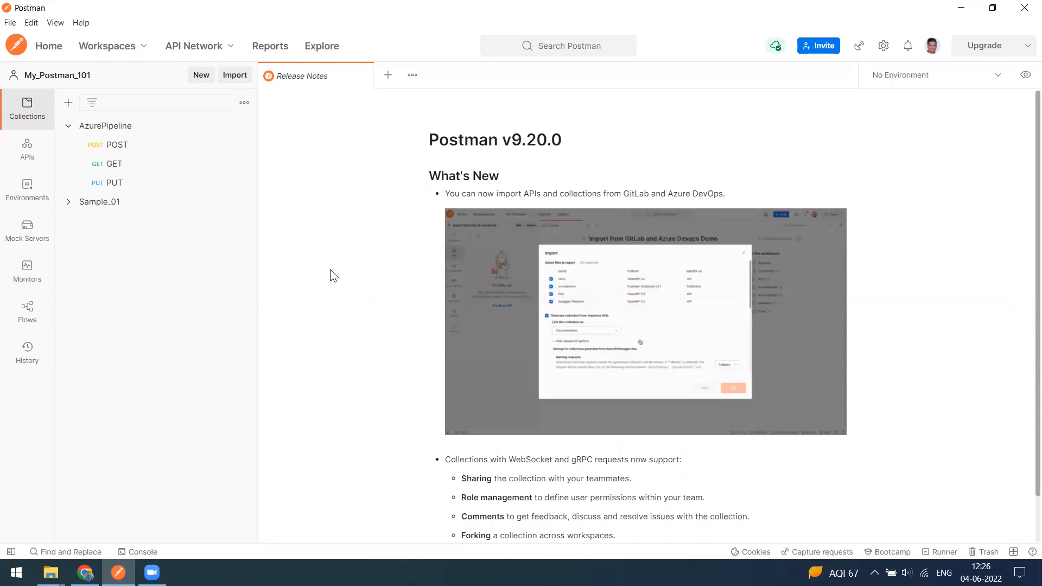
click(234, 75)
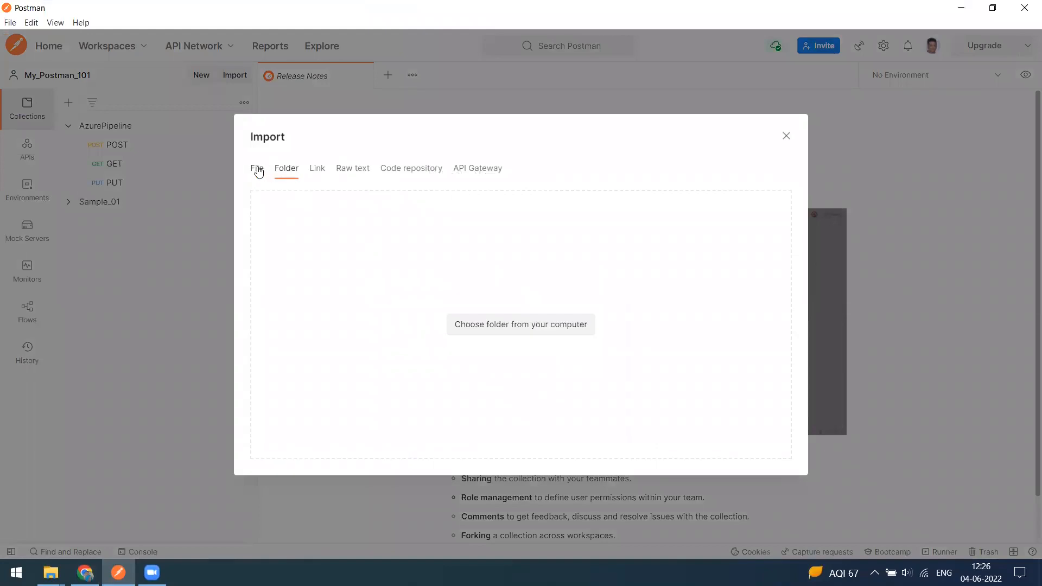
Step: Revisit the File, Folder and Code repository import sources, then close the Import dialog
click(256, 168)
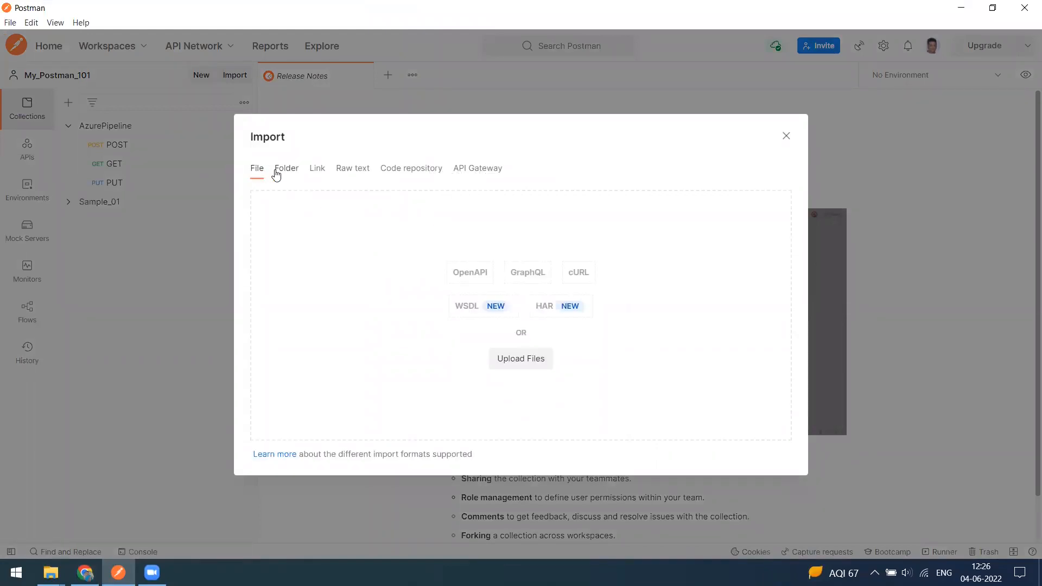
click(286, 167)
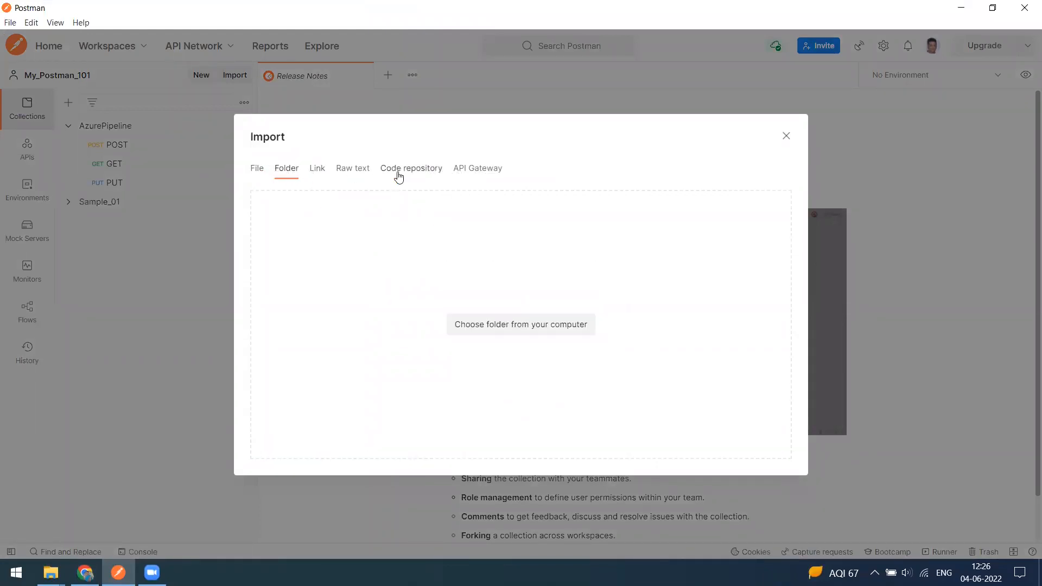
click(410, 168)
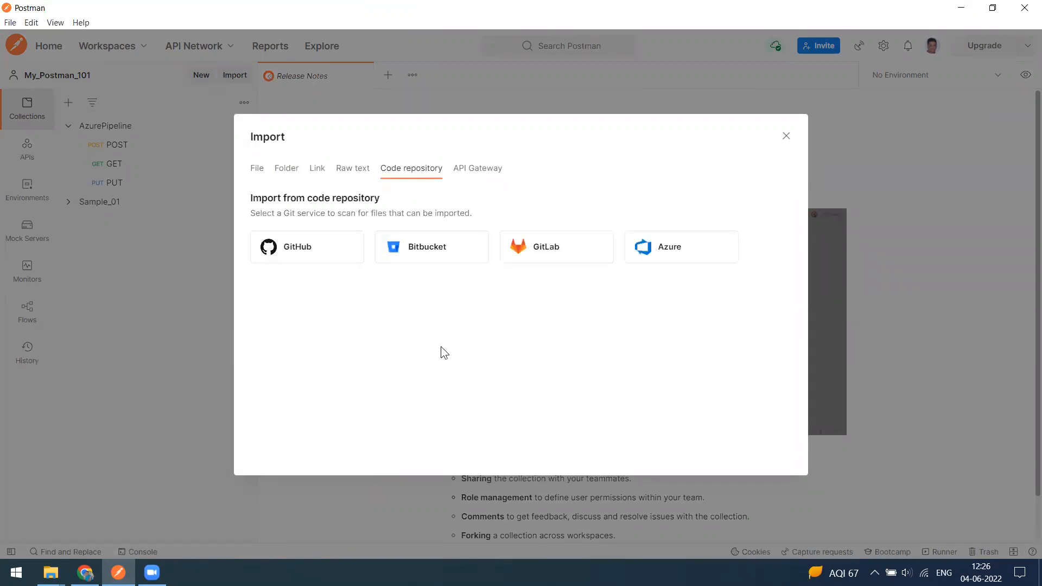
click(786, 135)
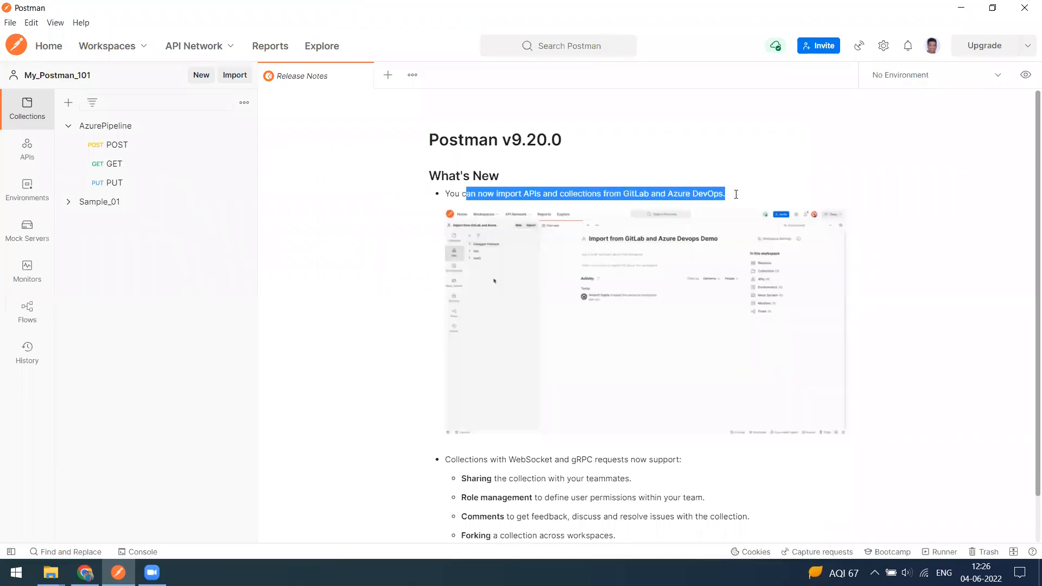
click(762, 191)
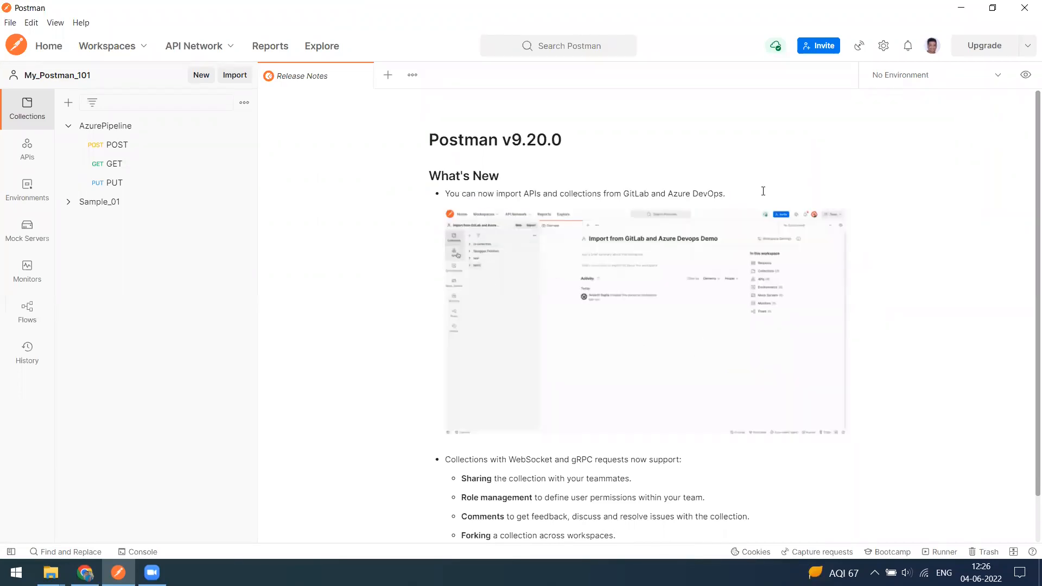